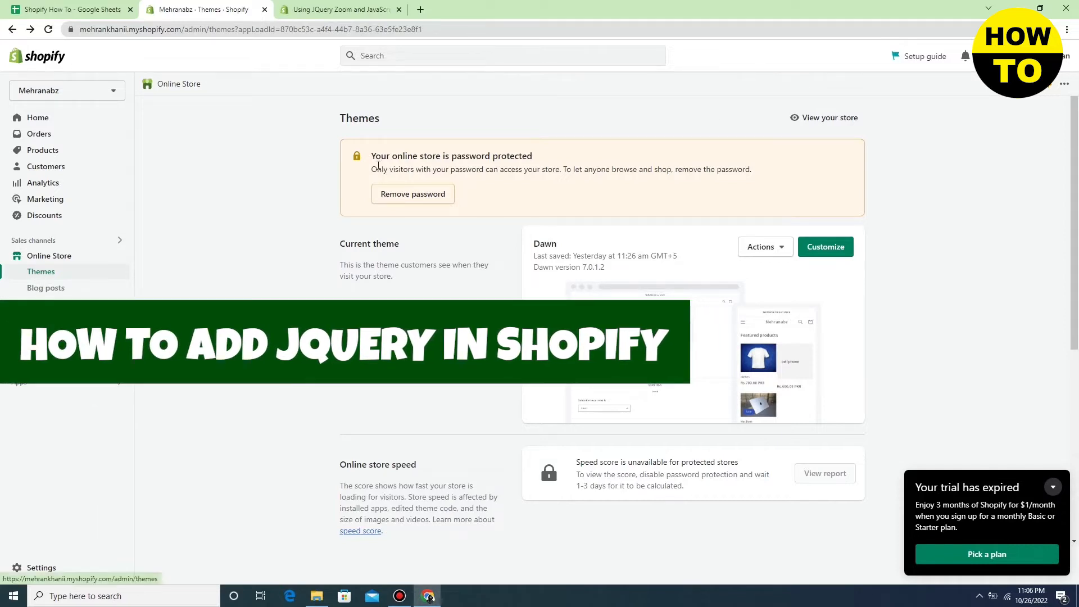
Copy the jQuery 2.2.4 CDN script line from the Shopify jQuery Zoom article
{"action": "left_click", "coordinate": [554, 9]}
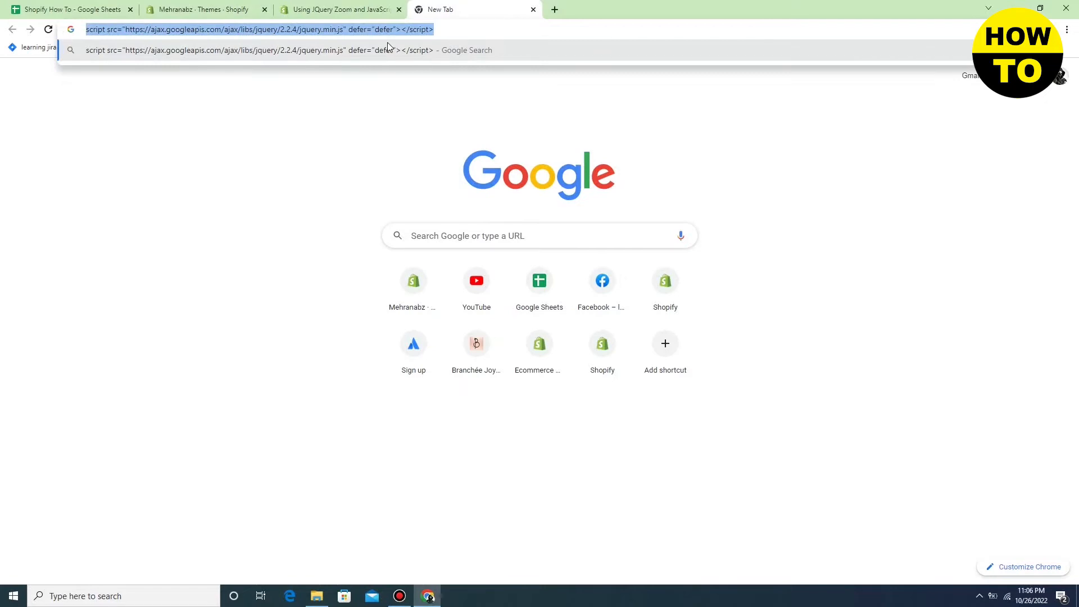
{"action": "right_click", "coordinate": [258, 29]}
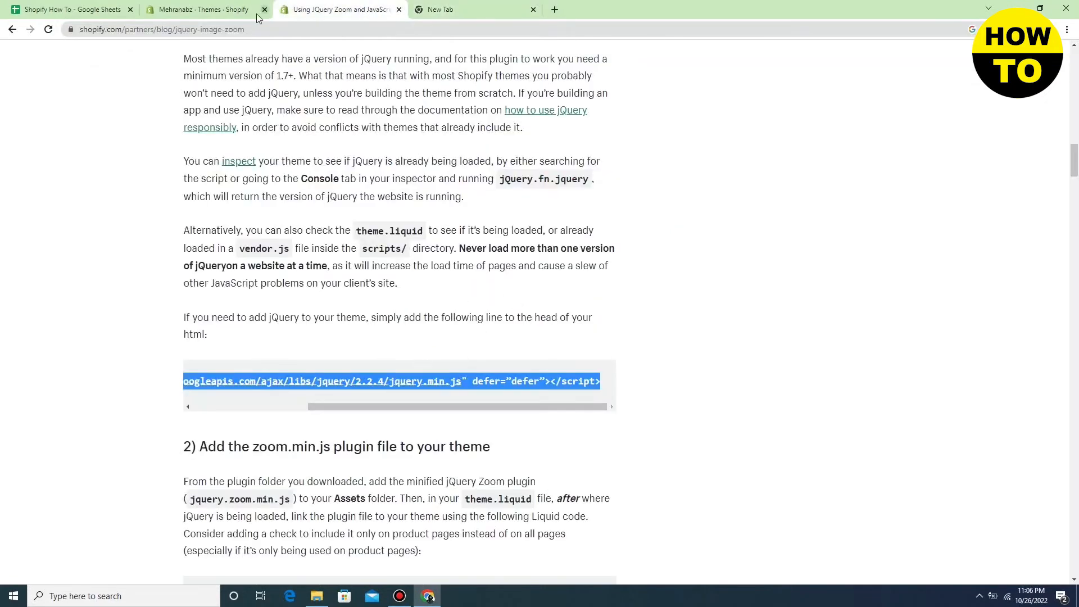
Open the Dawn theme's Edit code view from the Themes page Actions menu
{"action": "left_click", "coordinate": [200, 9]}
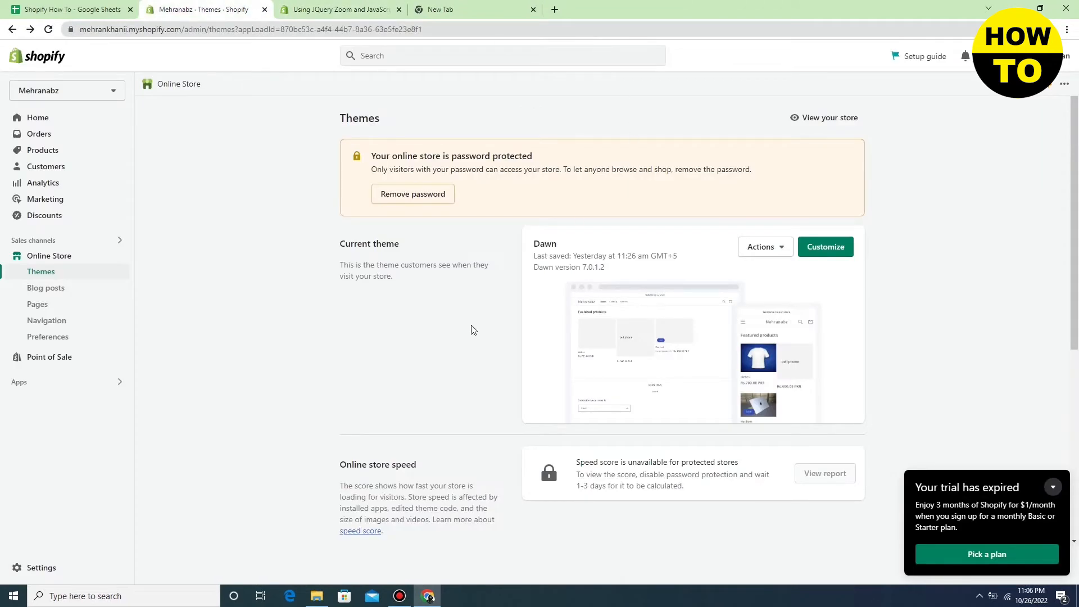
{"action": "mouse_move", "coordinate": [764, 248]}
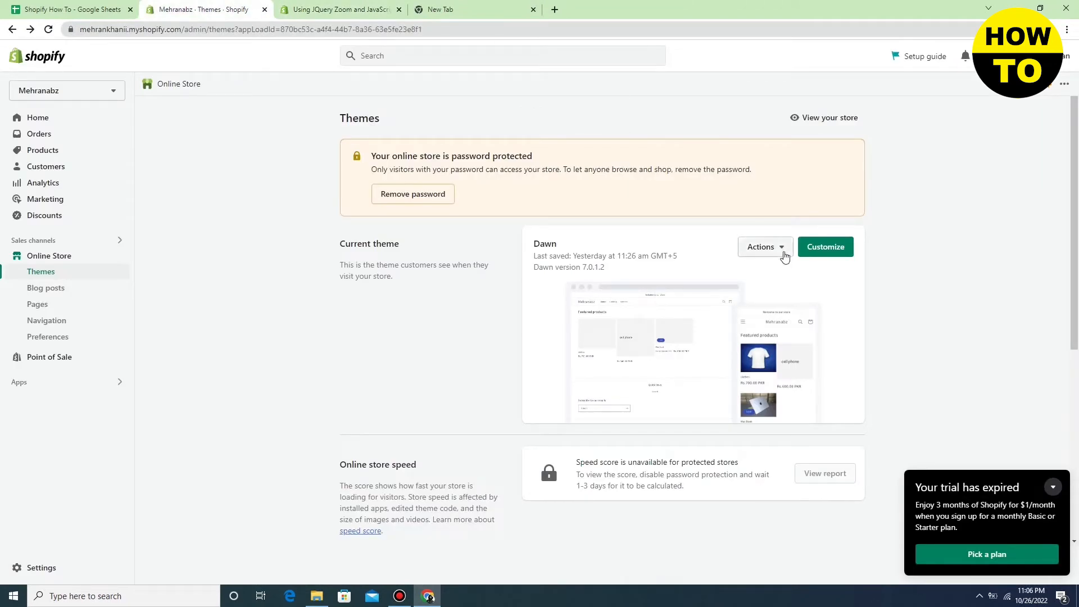
{"action": "left_click", "coordinate": [763, 246]}
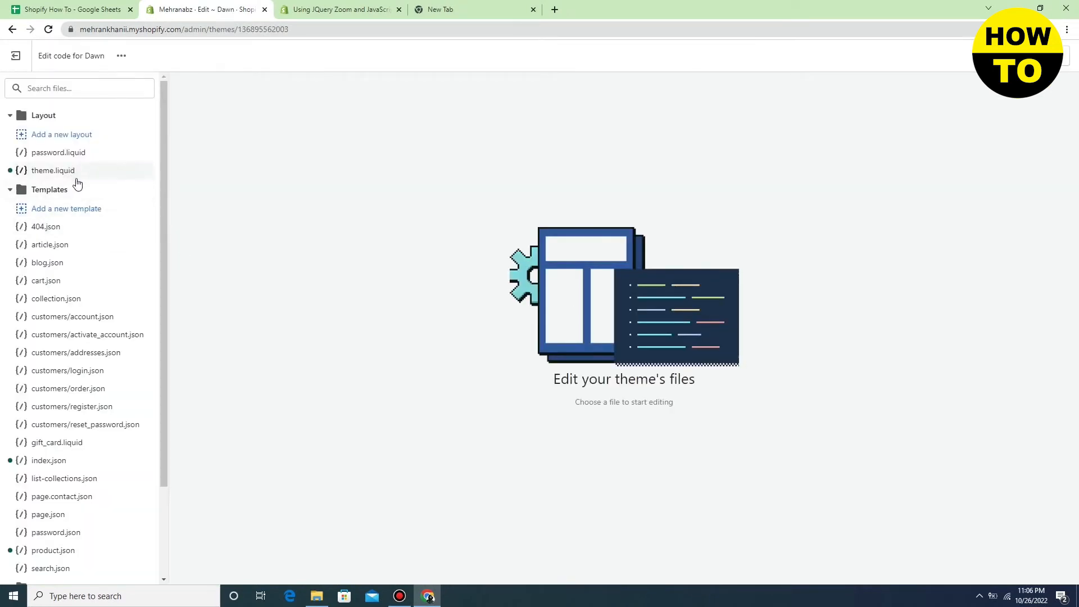
Insert the jquery 2.2.4 min.js script tag with defer right after <head> in theme.liquid
{"action": "left_click", "coordinate": [52, 170]}
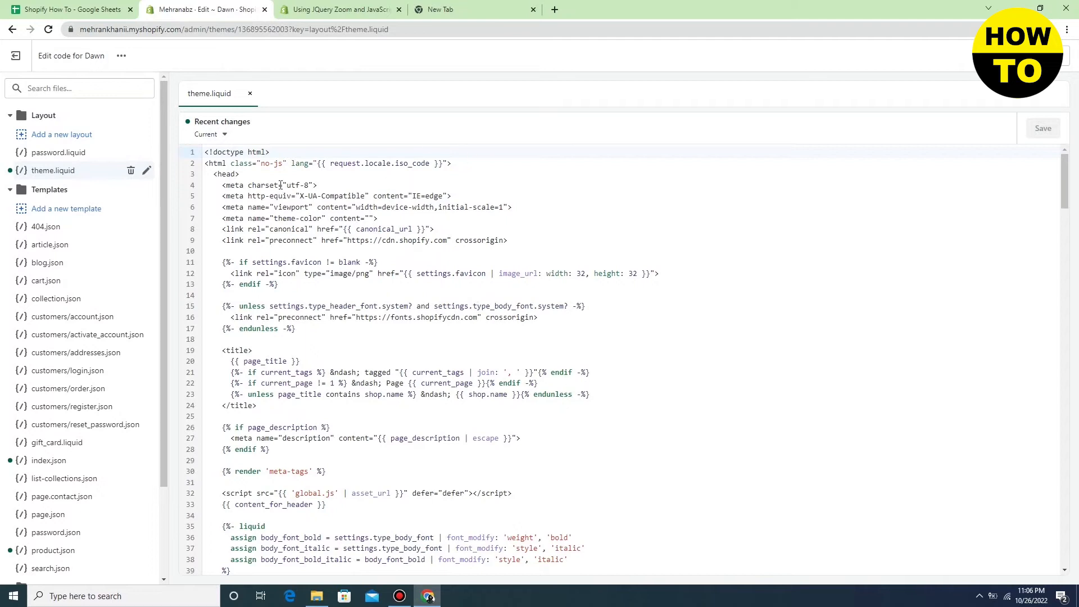
{"action": "left_click", "coordinate": [240, 174]}
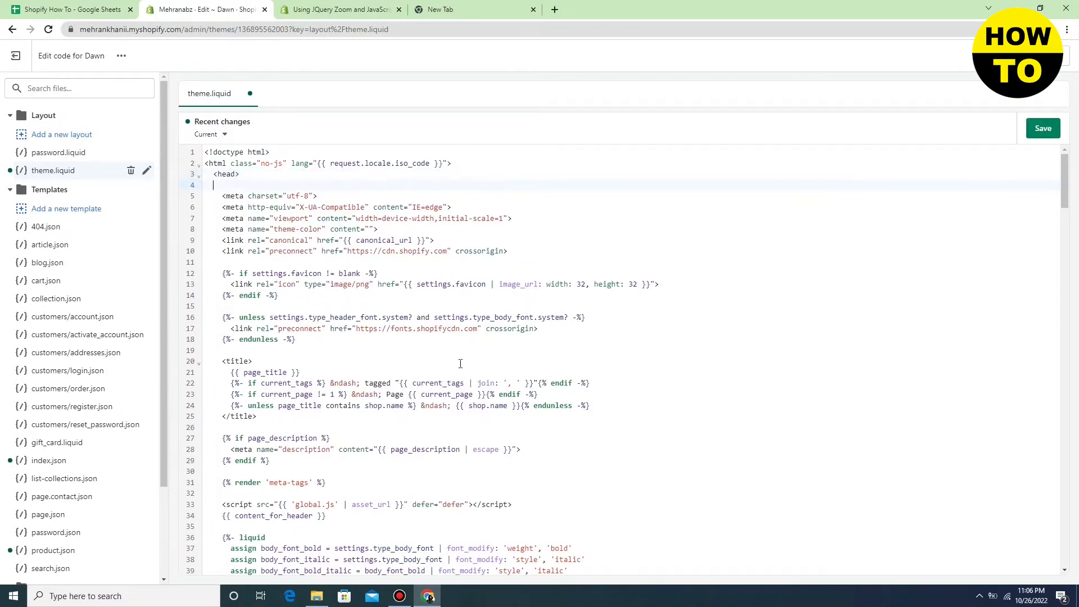
{"action": "type", "text": "<script src=\"https://ajax.googleapis.com/ajax/libs/jquery/2.2.4/jquery.min.js\" defer=\"defer\"></script>"}
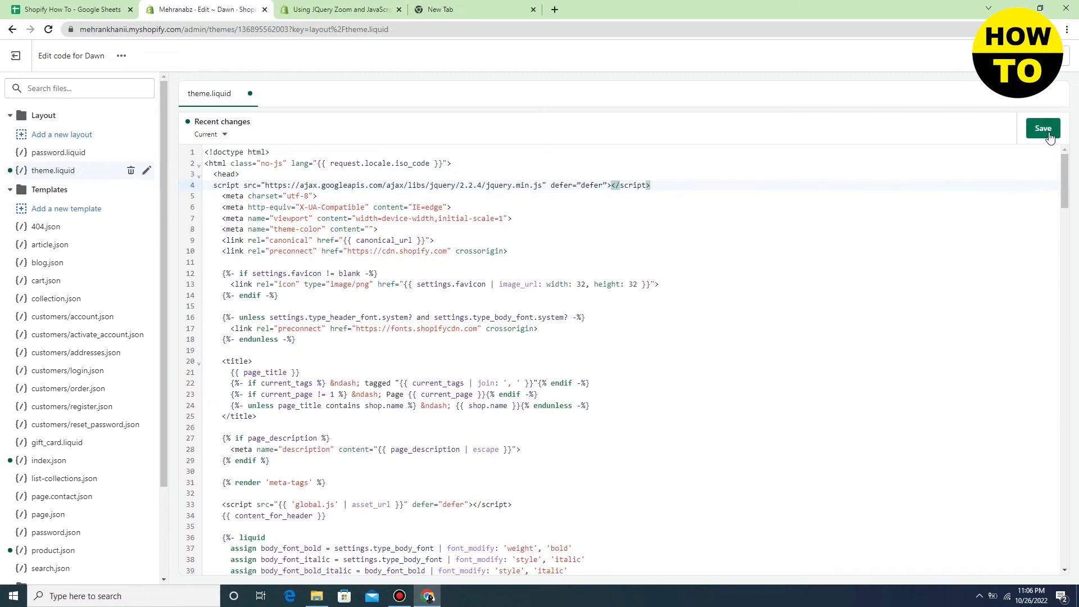
Save theme.liquid until the 'Asset saved' confirmation appears
{"action": "left_click", "coordinate": [1042, 128]}
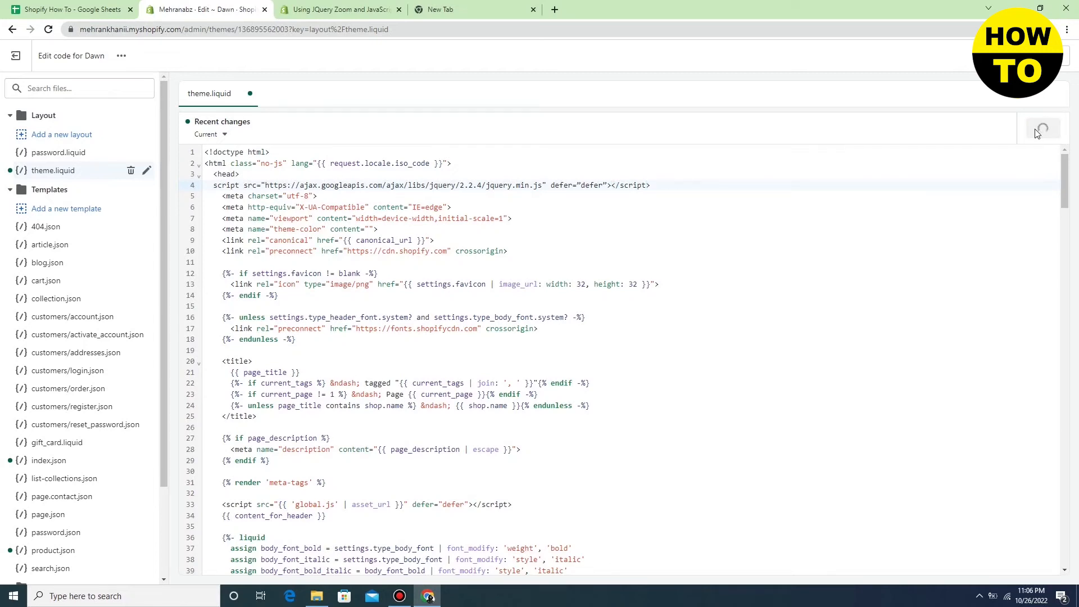
{"action": "left_click", "coordinate": [1041, 128]}
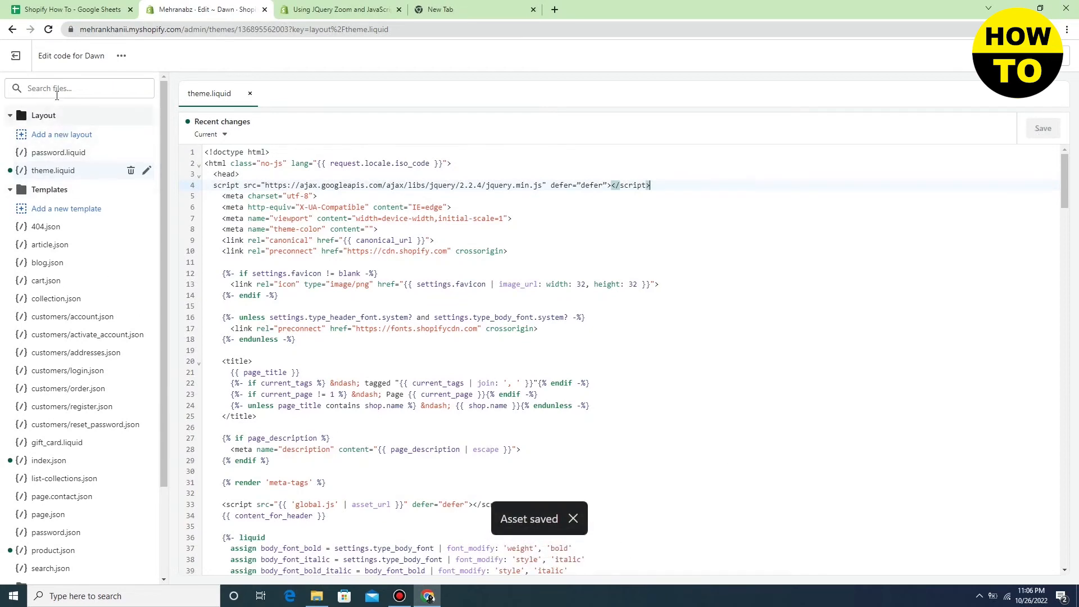
{"action": "left_click", "coordinate": [12, 28]}
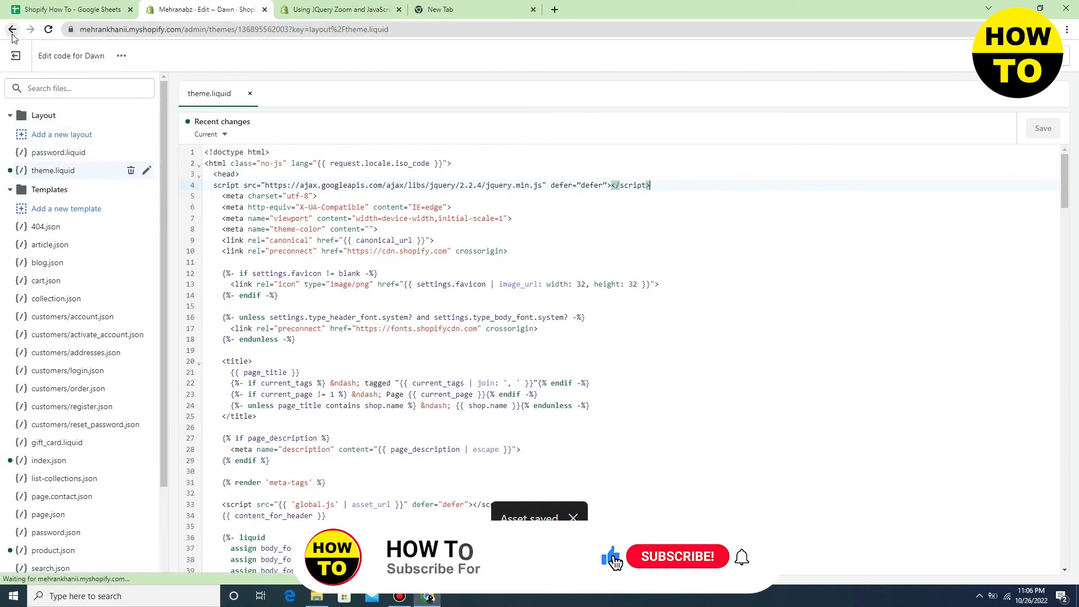
Go back to Online Store > Themes showing Dawn as current theme
{"action": "left_click", "coordinate": [11, 28]}
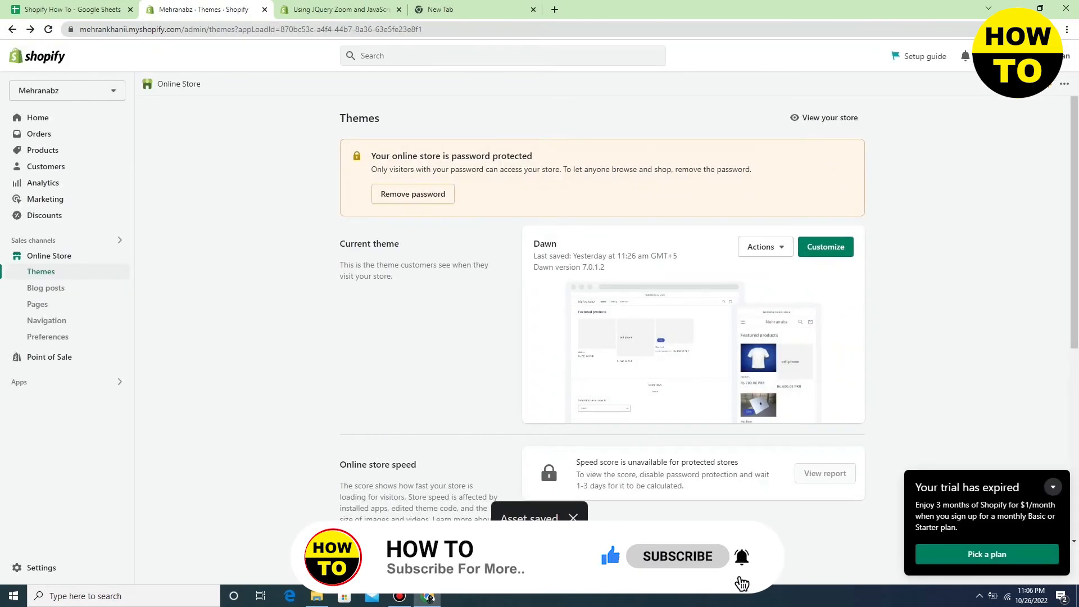
{"action": "mouse_move", "coordinate": [500, 480]}
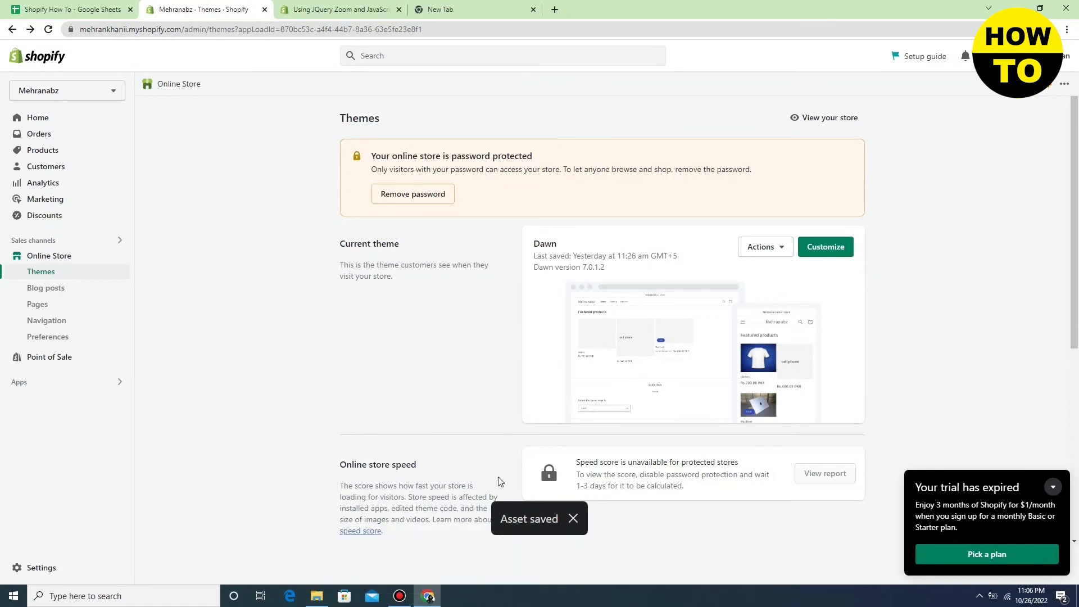
{"action": "mouse_move", "coordinate": [421, 554]}
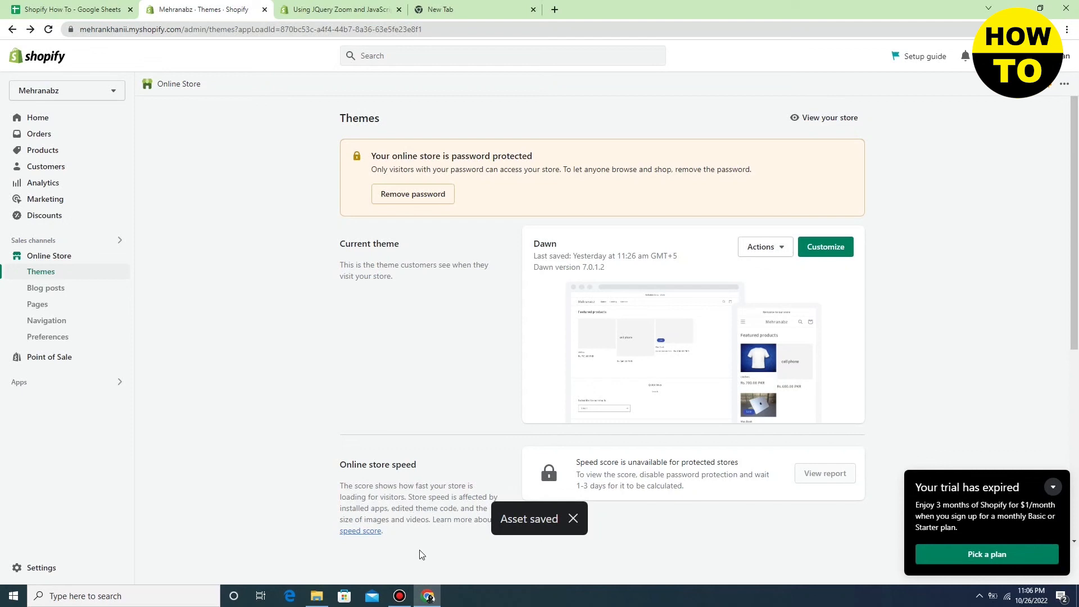